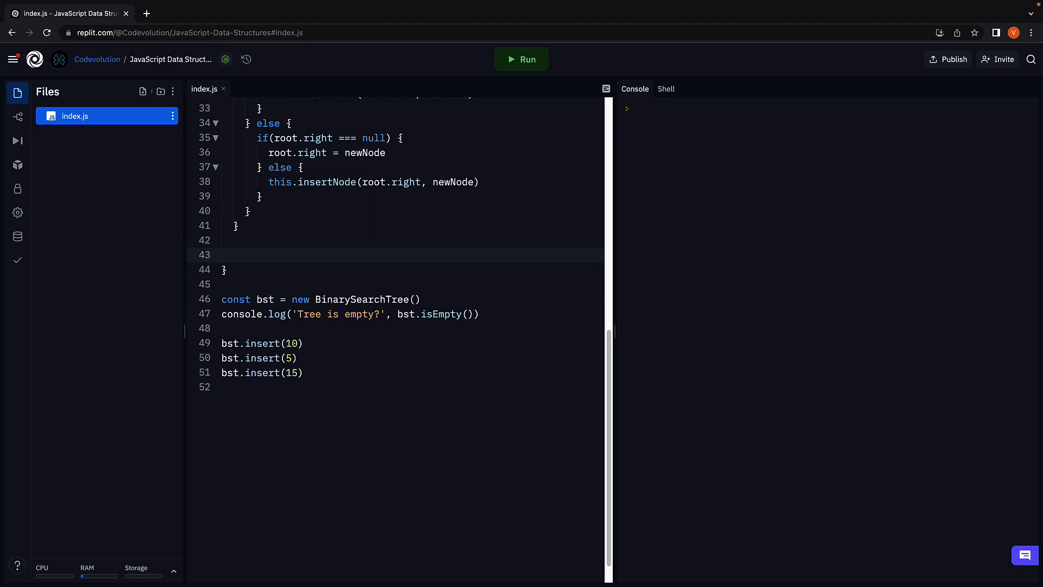
- Write search(root, value) returning false when root is empty, with an empty else branch
{"action": "type", "text": "search() {"}
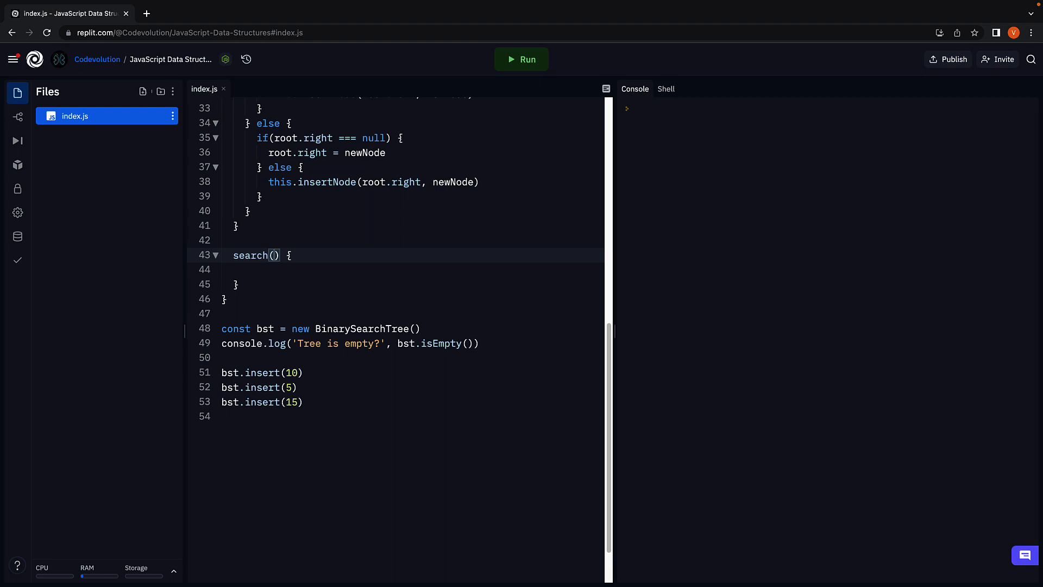
{"action": "type", "text": "root, value"}
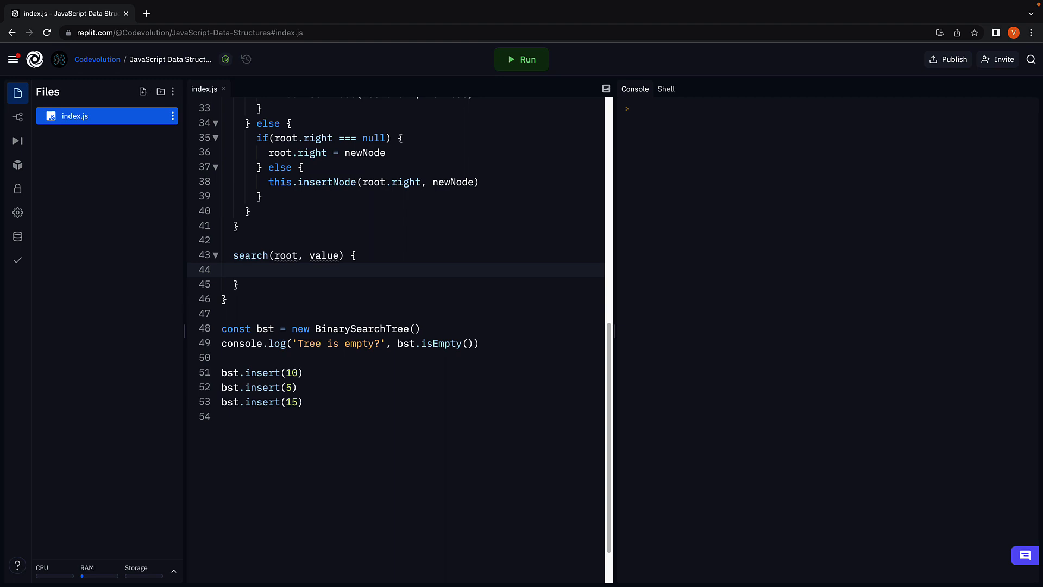
{"action": "left_click", "coordinate": [245, 269]}
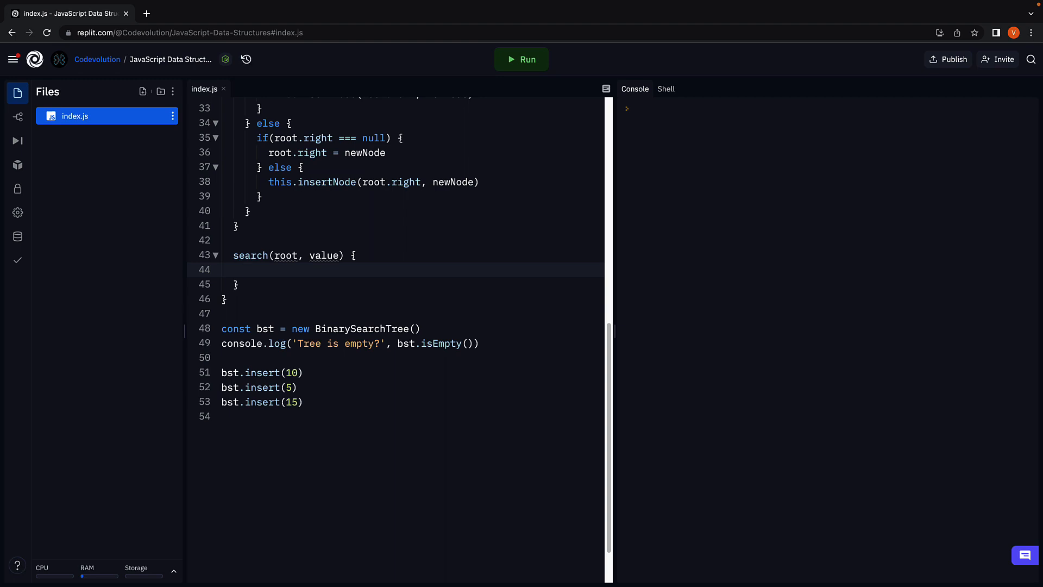
{"action": "type", "text": "if(!)"}
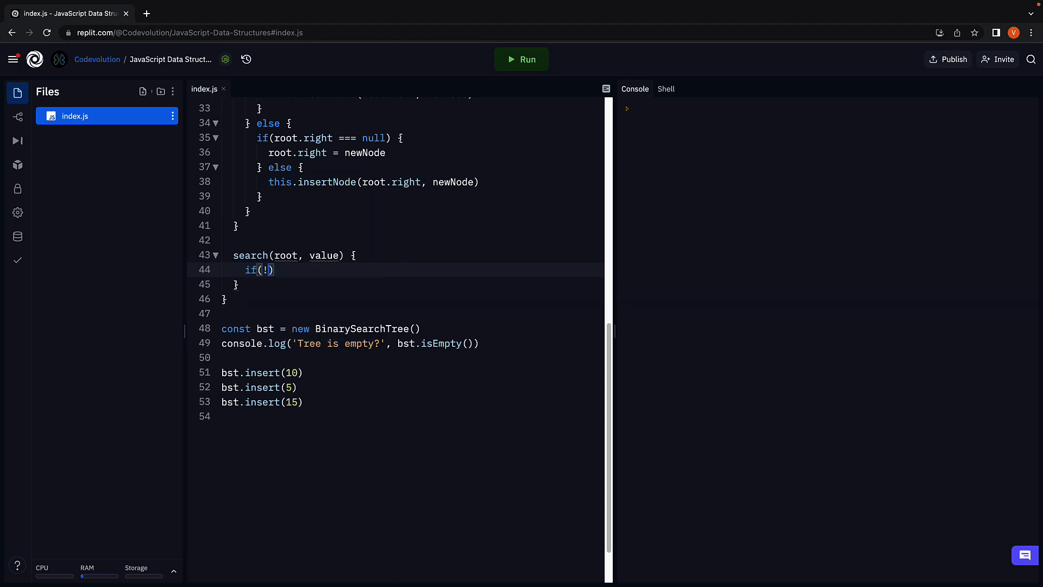
{"action": "type", "text": "root) {"}
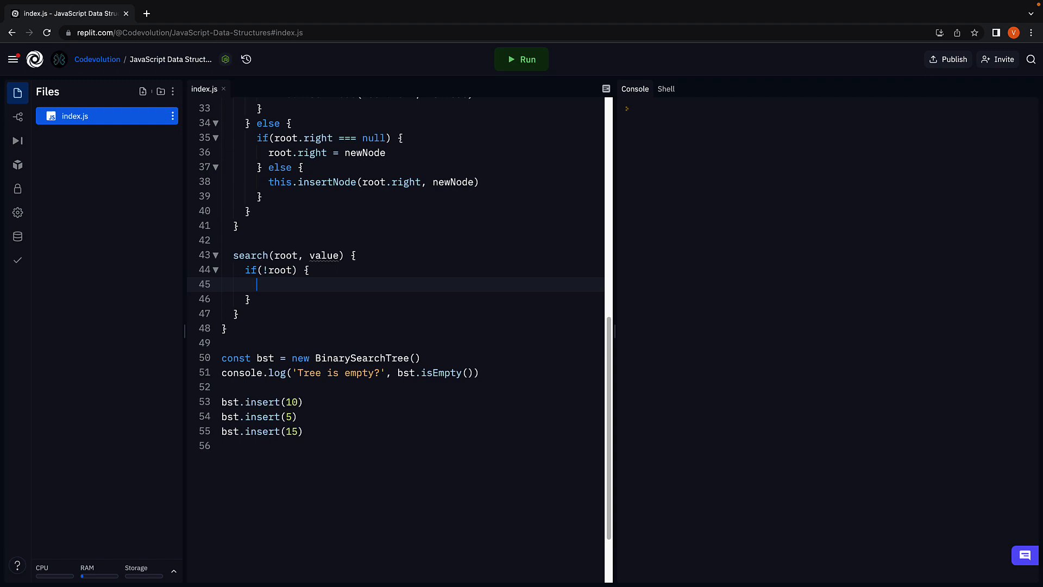
{"action": "type", "text": "ret"}
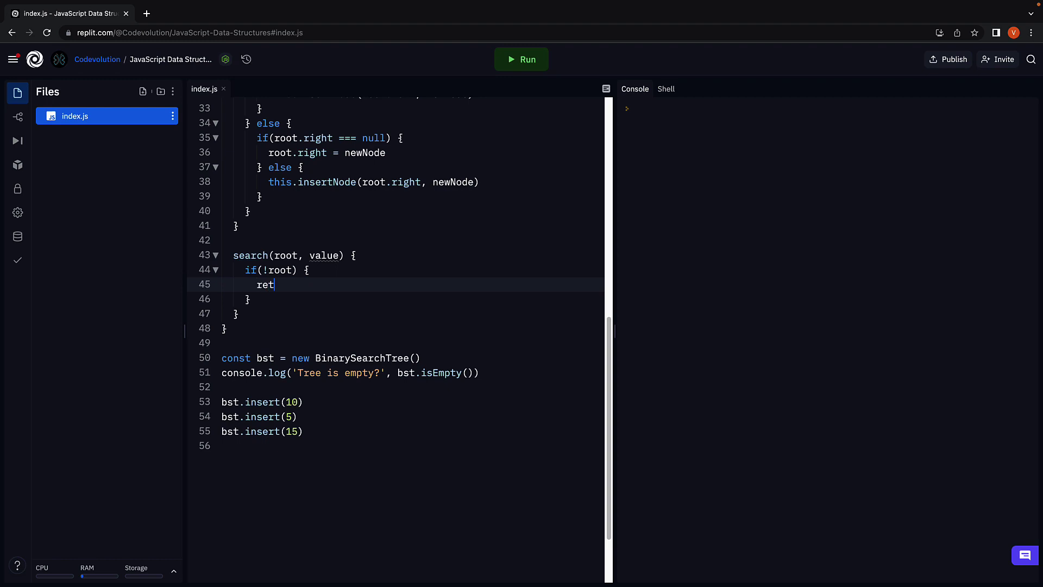
{"action": "type", "text": "urn false"}
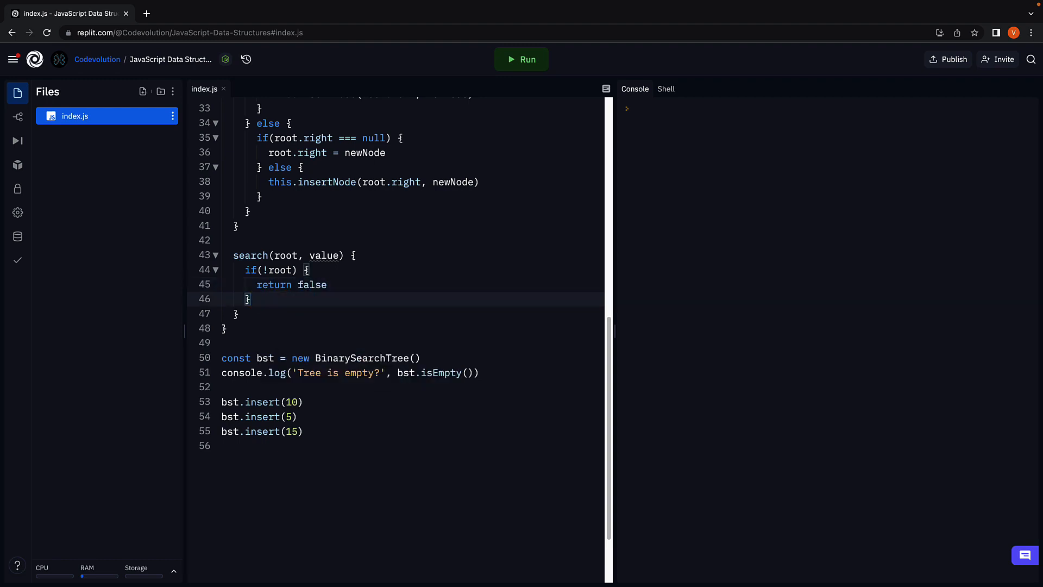
{"action": "type", "text": "e"}
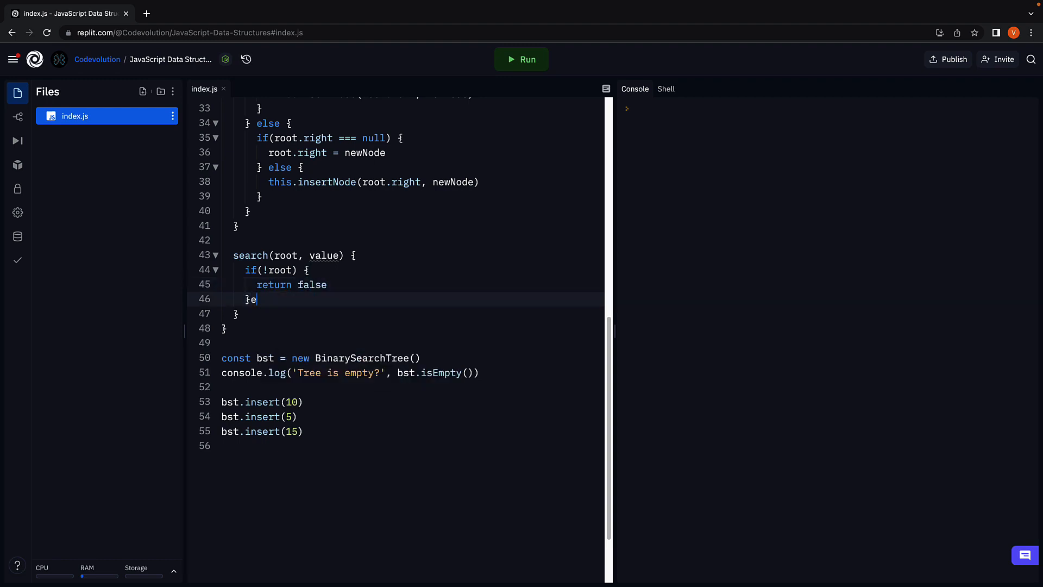
{"action": "type", "text": "lse {"}
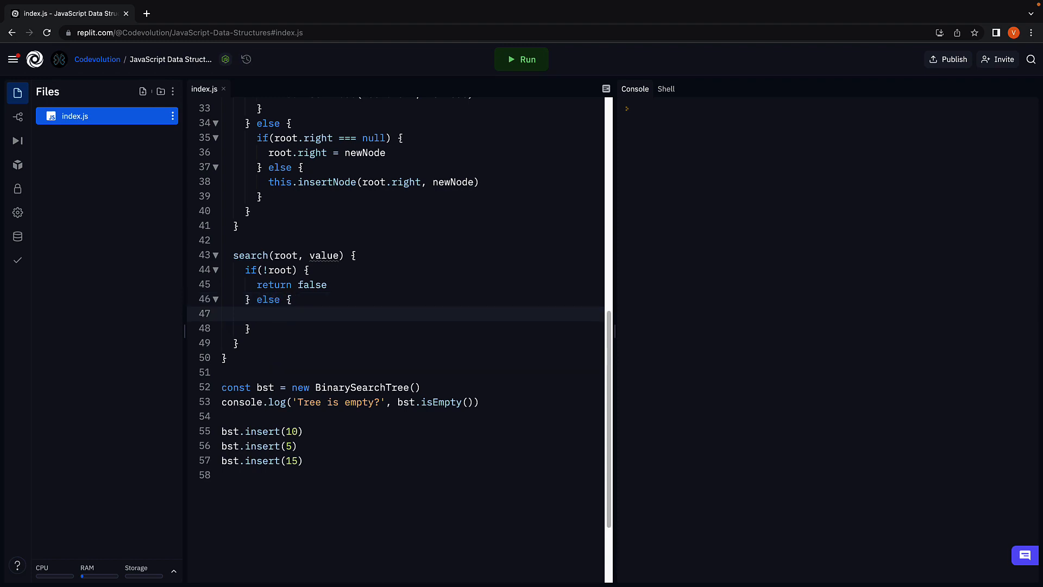
{"action": "left_click", "coordinate": [258, 313]}
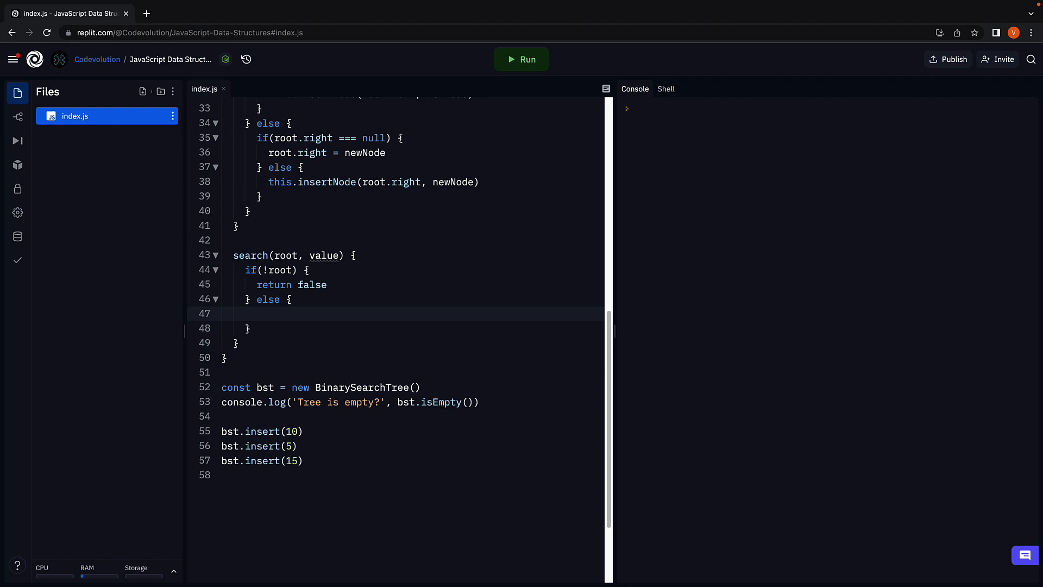
{"action": "left_click", "coordinate": [257, 313]}
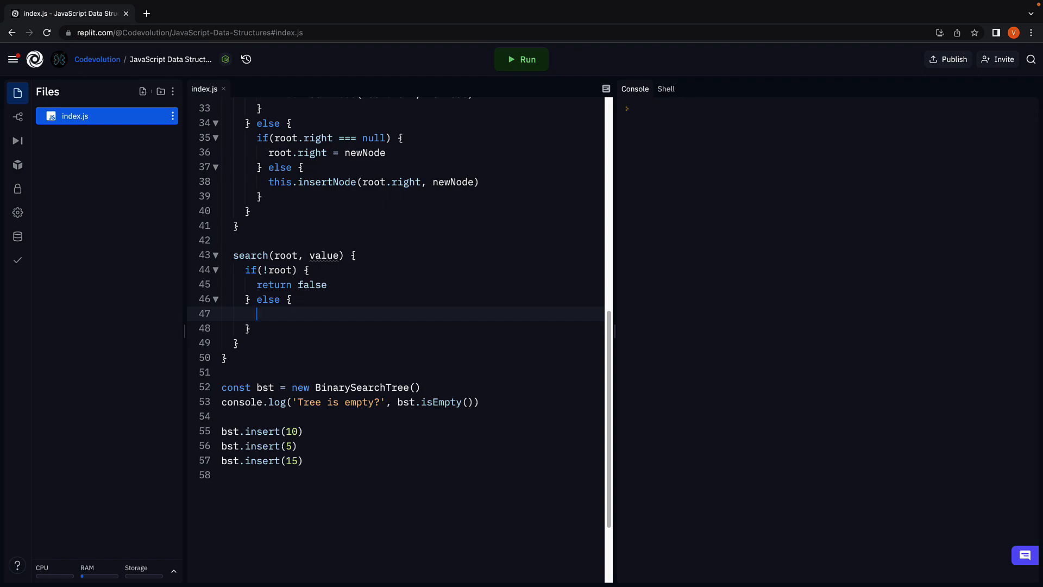
{"action": "mouse_move", "coordinate": [695, 289]}
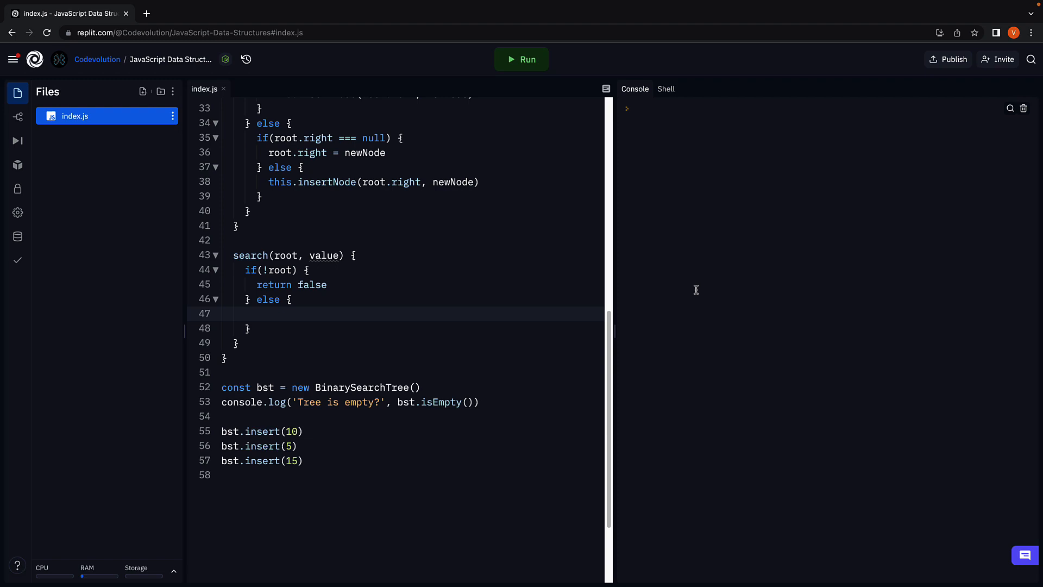
- Return true when root.value matches, then branch on value < root.value
{"action": "type", "text": "if(root.value)"}
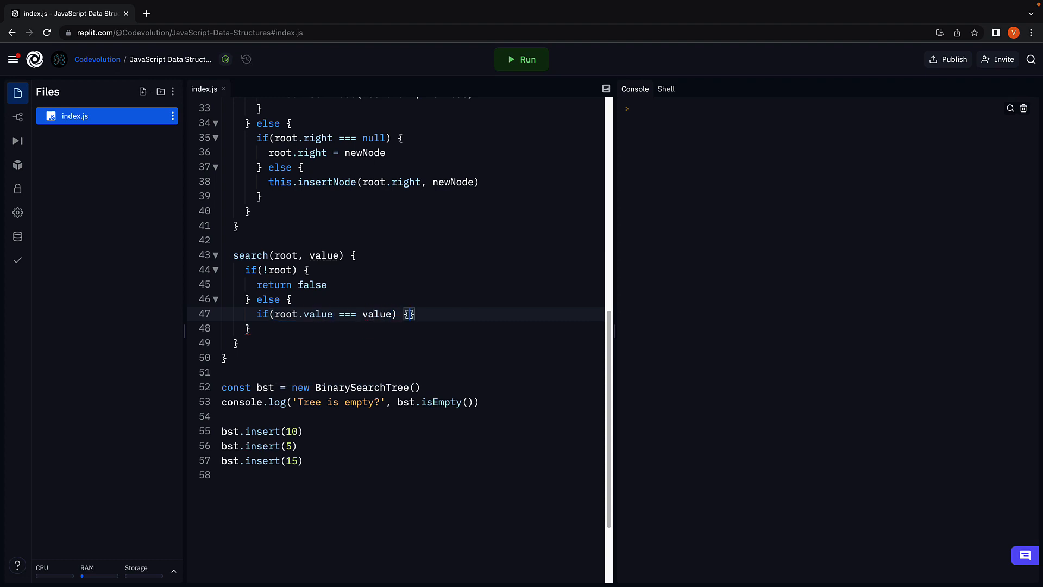
{"action": "type", "text": "return true"}
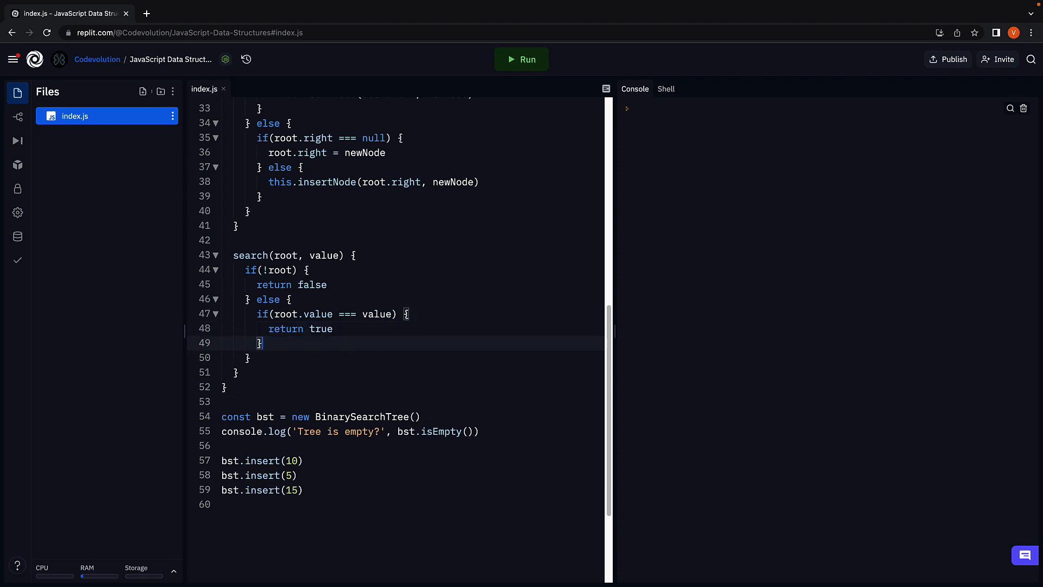
{"action": "type", "text": "else"}
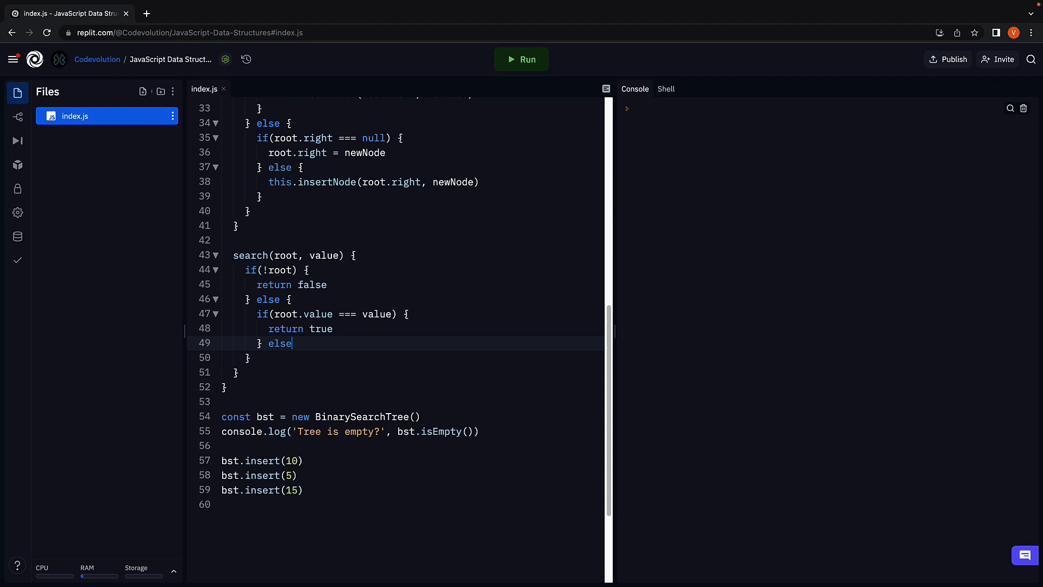
{"action": "type", "text": "if("}
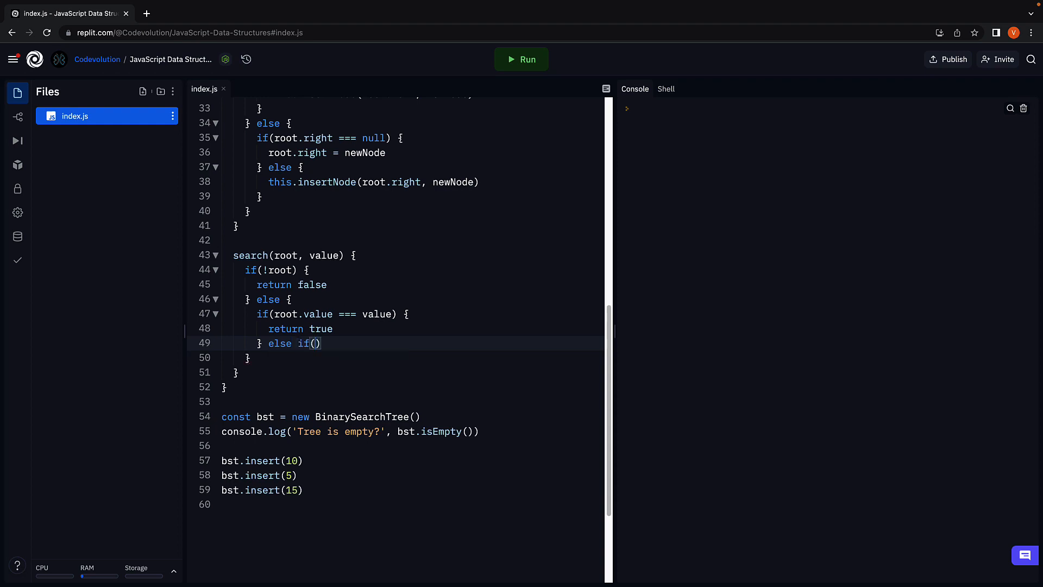
{"action": "type", "text": "value"}
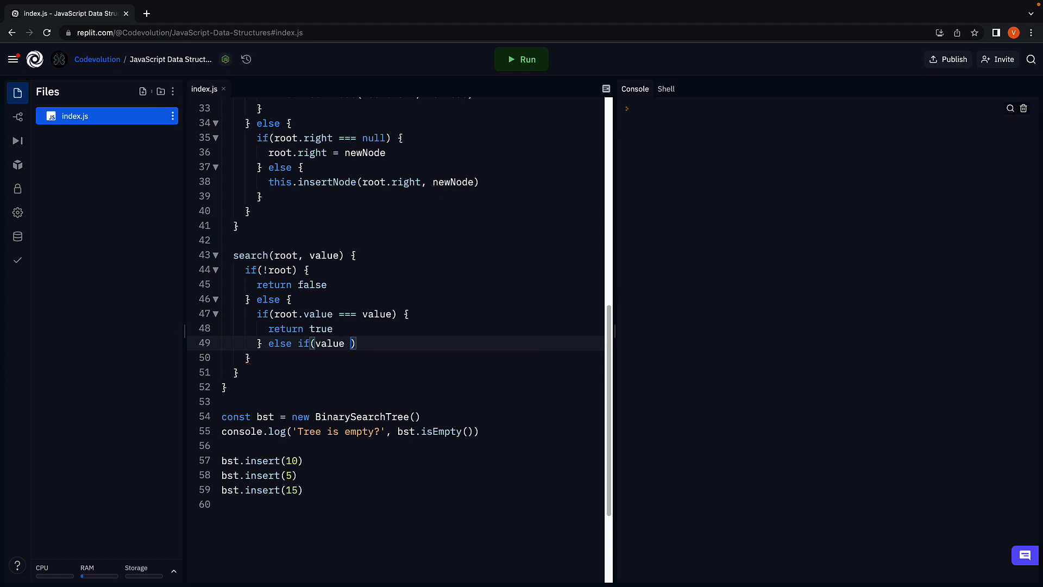
{"action": "type", "text": "< root.value"}
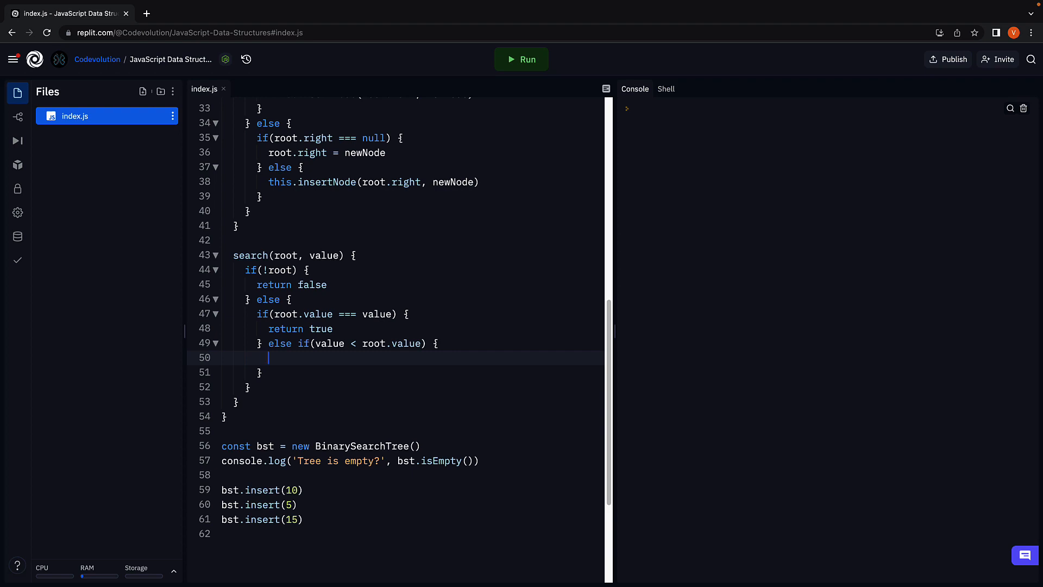
- Return this.search(root.left, value) when the value is smaller
{"action": "type", "text": "return t"}
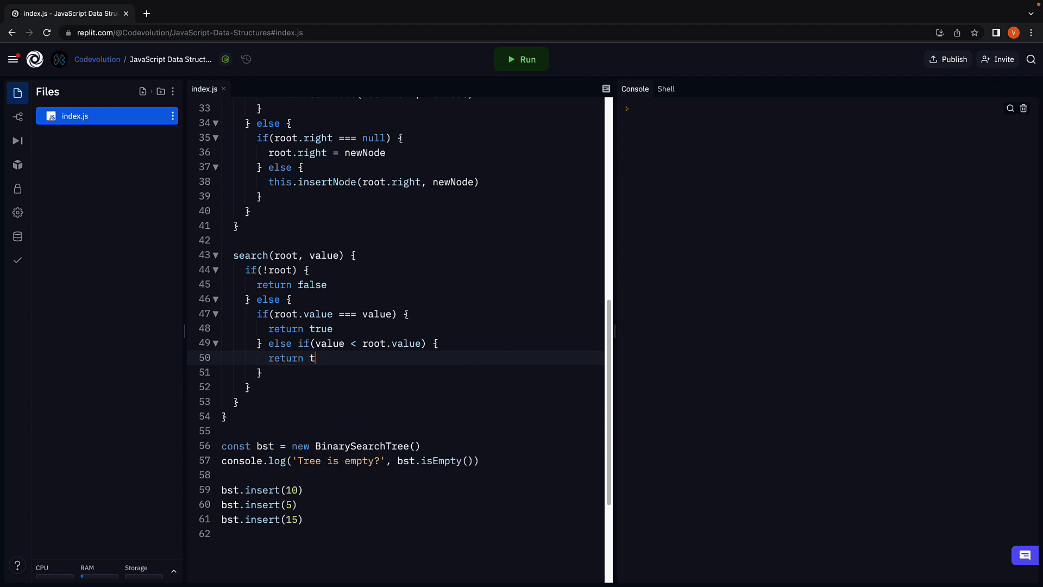
{"action": "type", "text": "his.search()"}
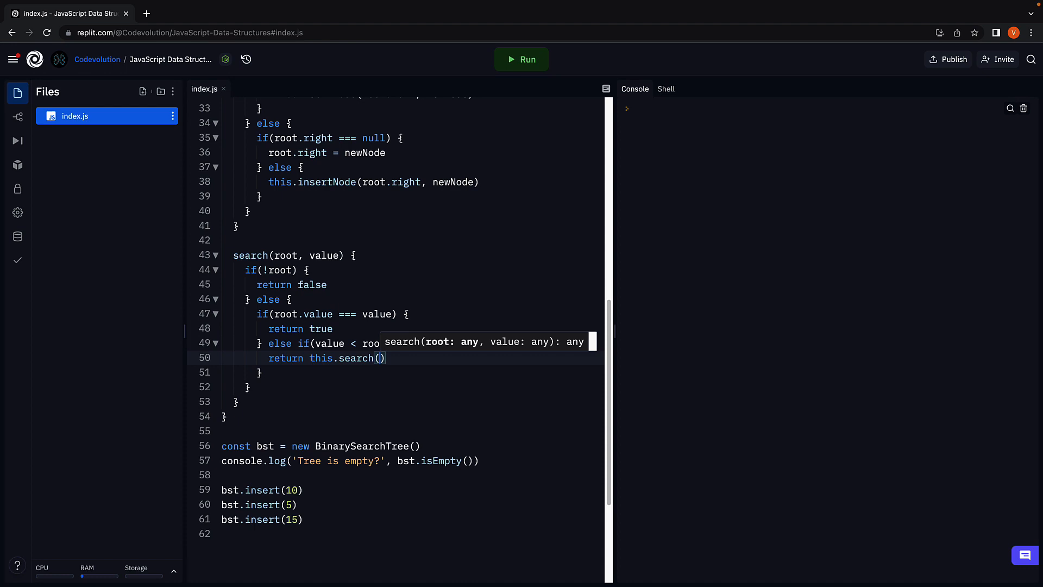
{"action": "type", "text": "root.lef"}
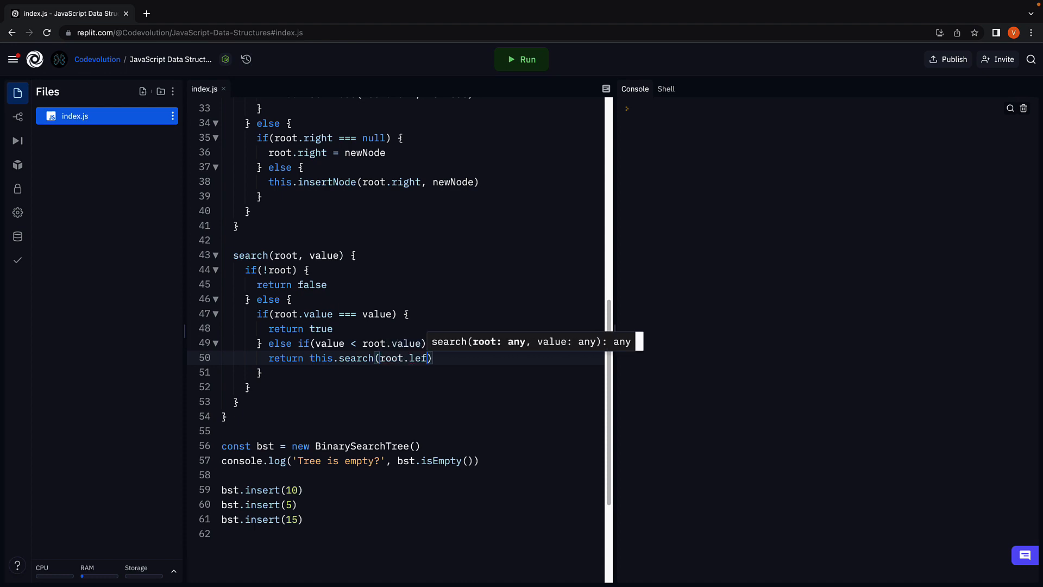
{"action": "type", "text": "t, value"}
{"action": "left_click", "coordinate": [412, 373]}
{"action": "type", "text": " else {"}
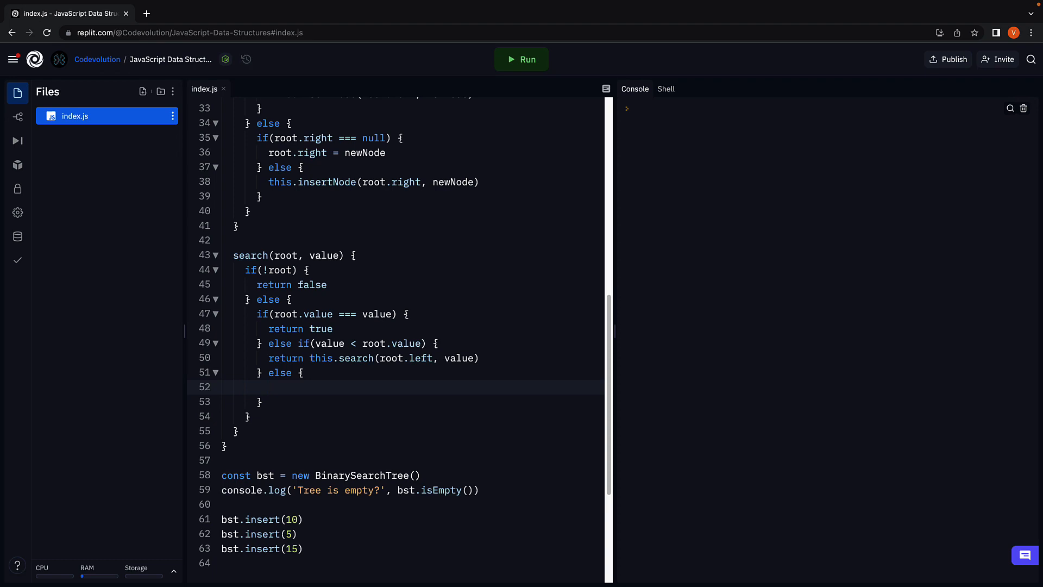
- Return this.search(root.right, value) in the final else branch
{"action": "type", "text": "return this.search()"}
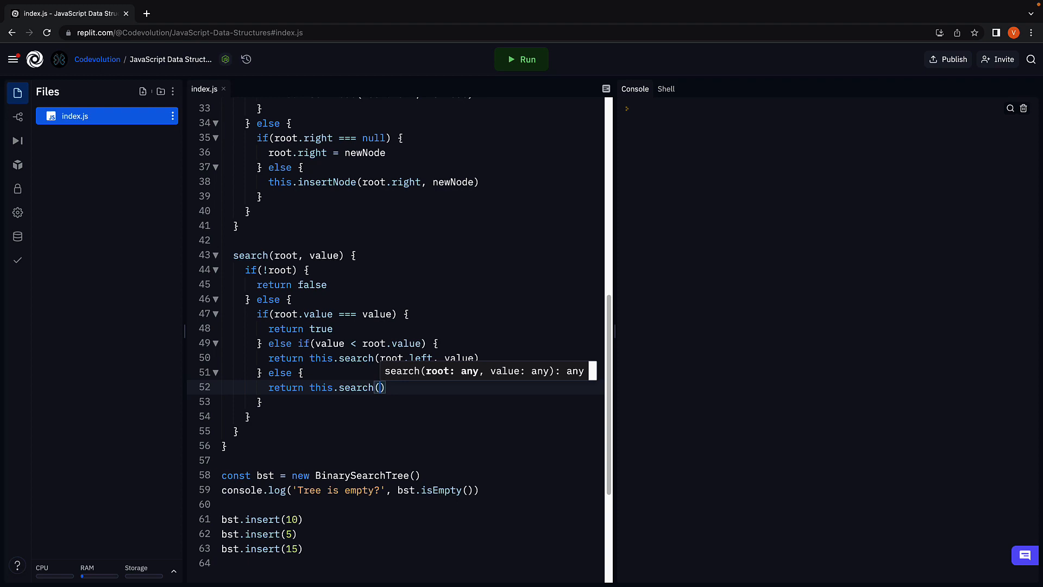
{"action": "type", "text": "root.right, value"}
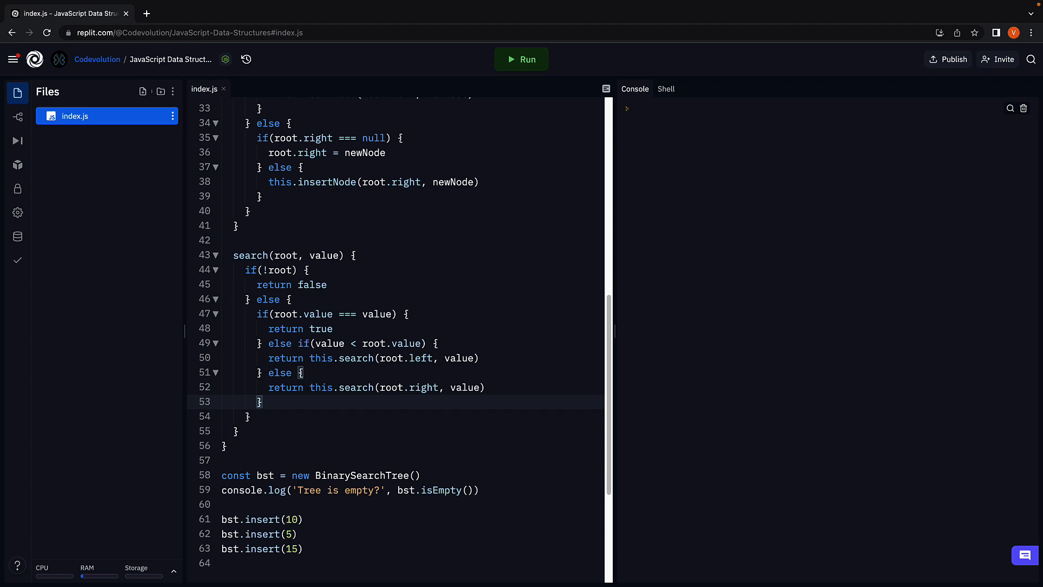
- Add console.log(bst.search(bst.root, ...)) test lines for 10, 5 and 15 at the bottom
{"action": "scroll", "scroll_direction": "down", "scroll_amount": 3}
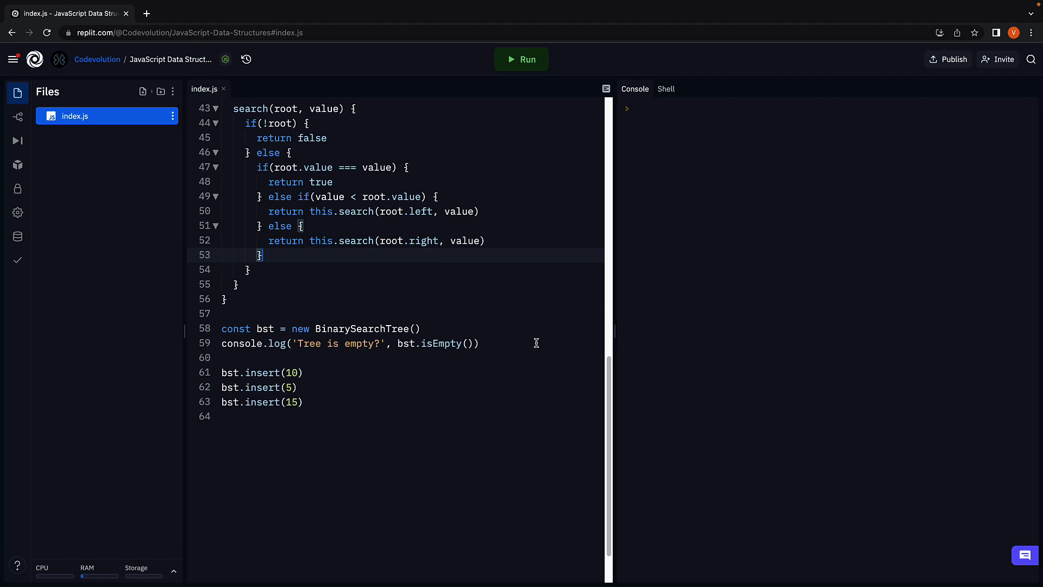
{"action": "scroll", "scroll_direction": "down", "scroll_amount": 3}
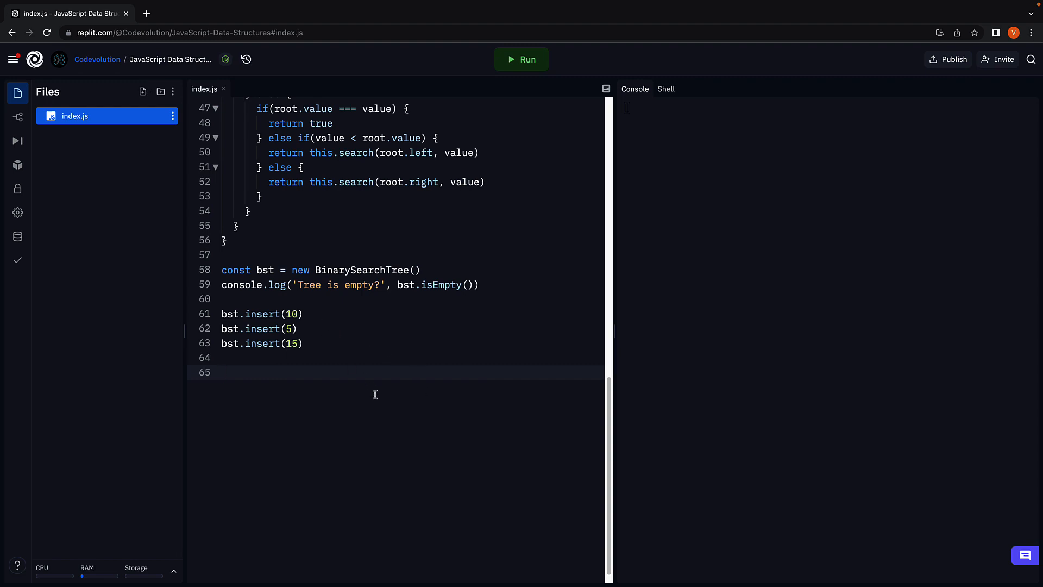
{"action": "type", "text": "console.log("}
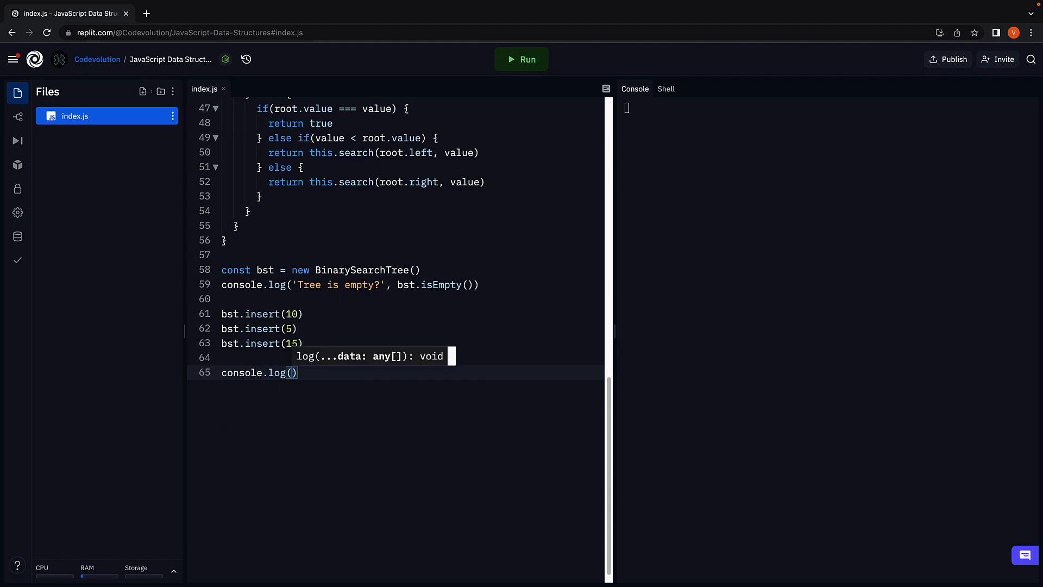
{"action": "type", "text": "bst.search"}
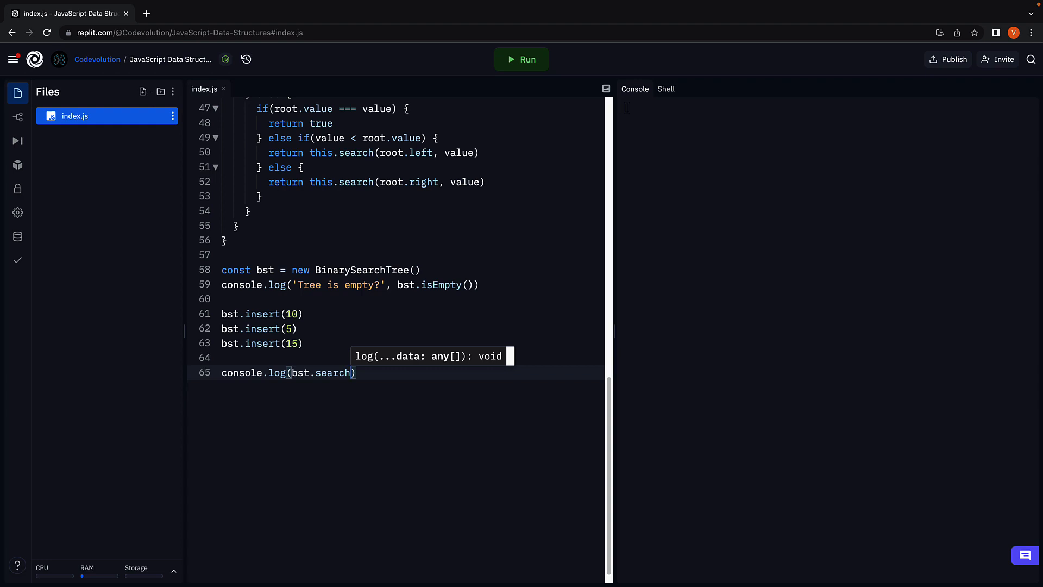
{"action": "type", "text": "(b"}
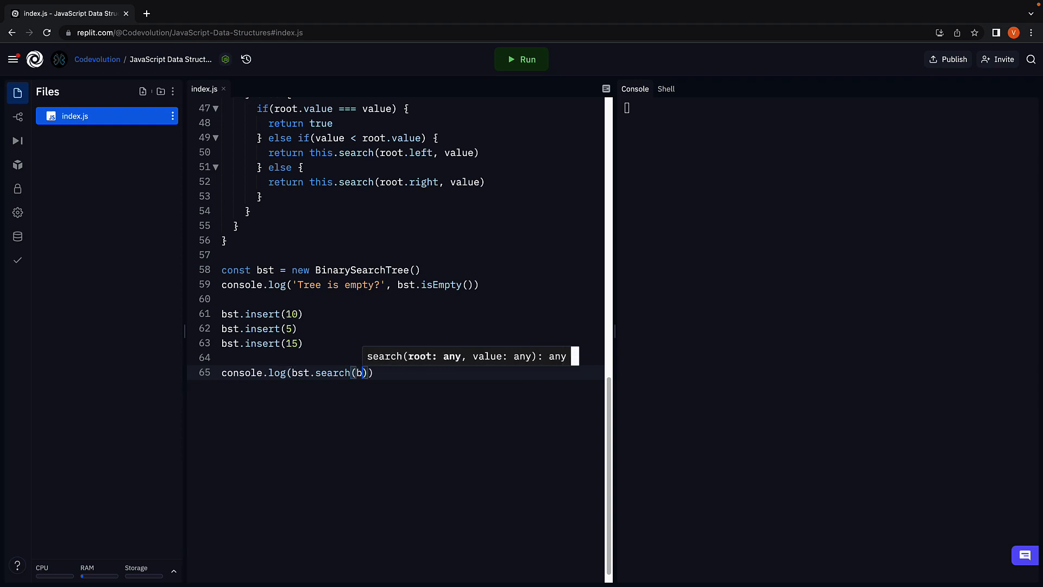
{"action": "type", "text": "st."}
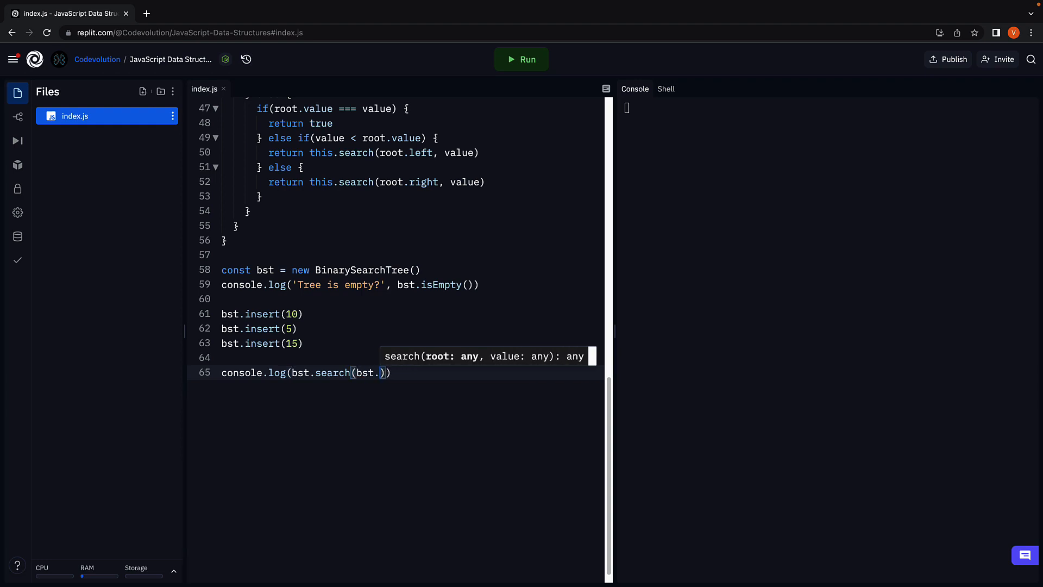
{"action": "type", "text": "root, 10"}
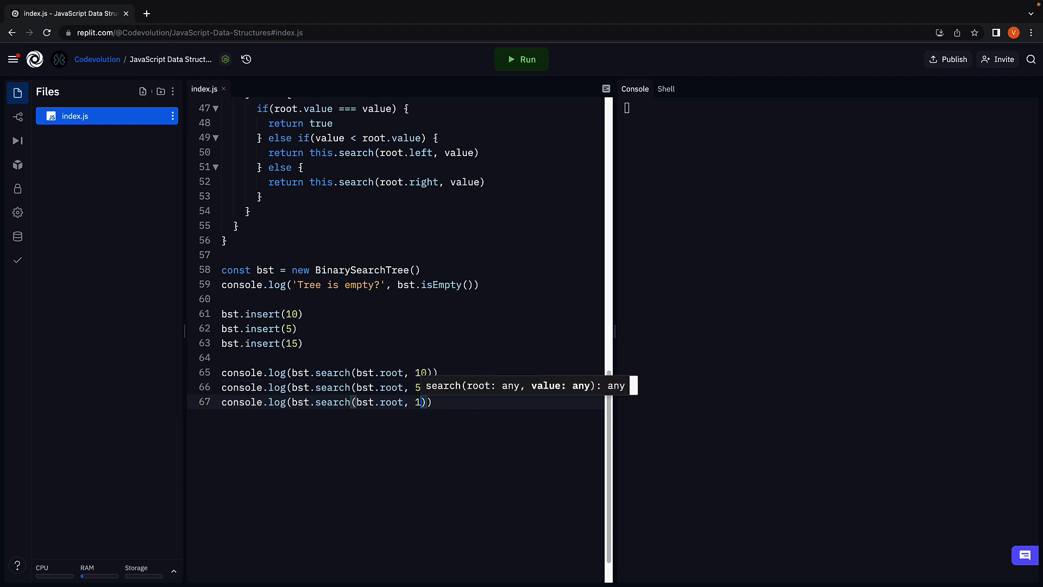
{"action": "type", "text": "5"}
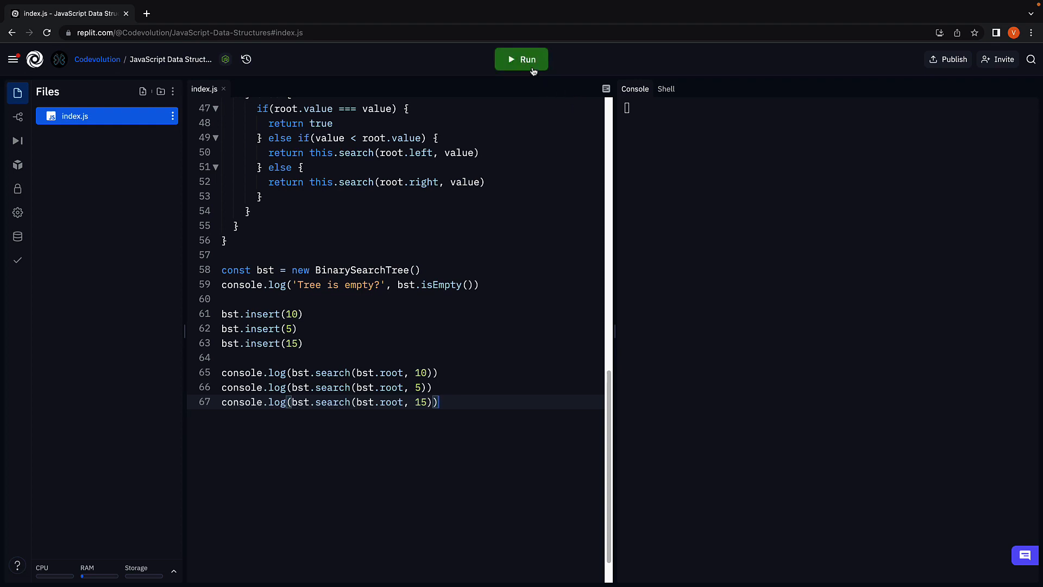
- Run to get true, true, true, then add a search for 20 and rerun to get false
{"action": "left_click", "coordinate": [521, 59]}
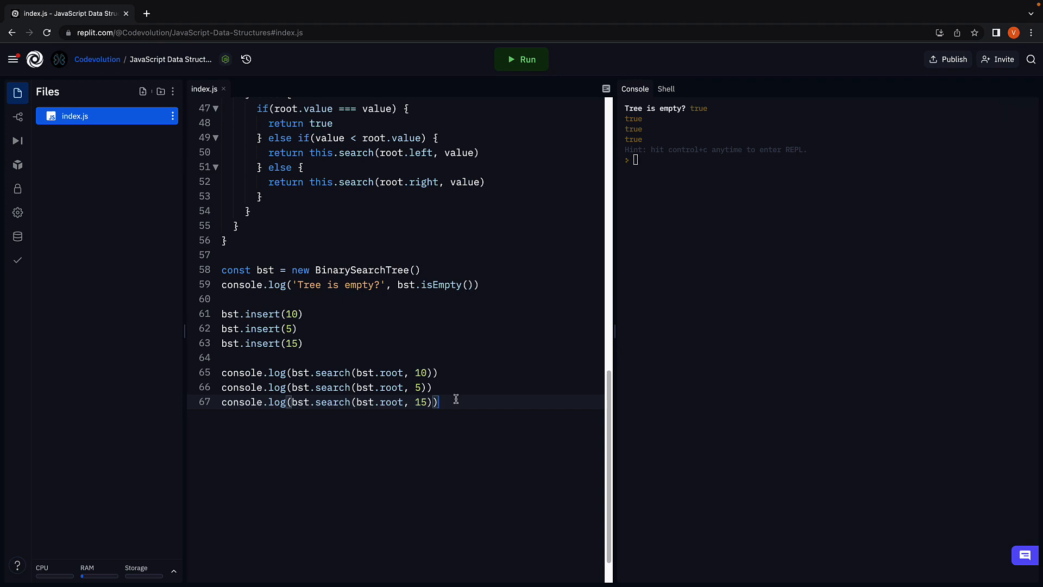
{"action": "key", "text": "Enter"}
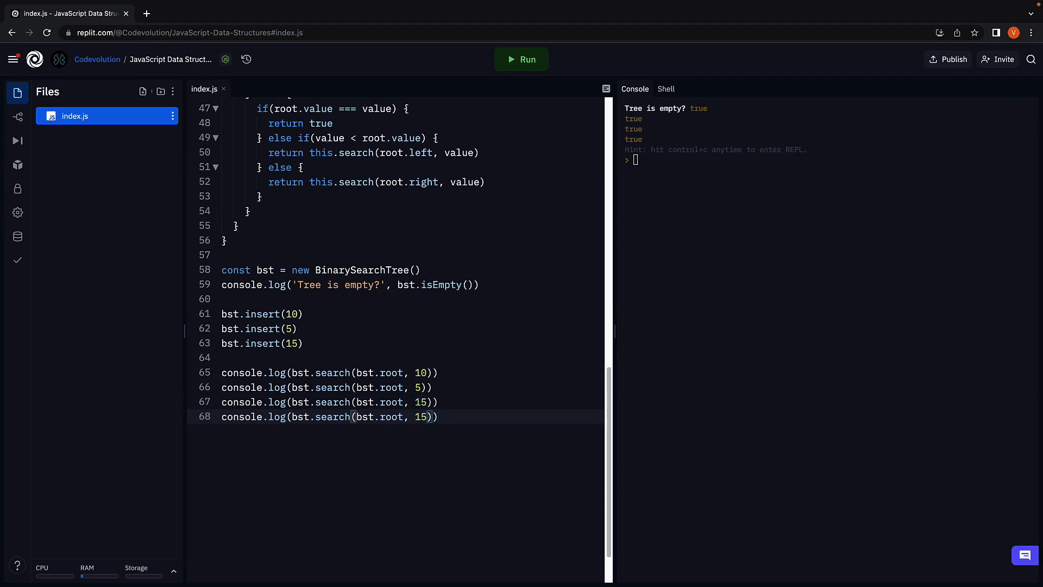
{"action": "type", "text": "20"}
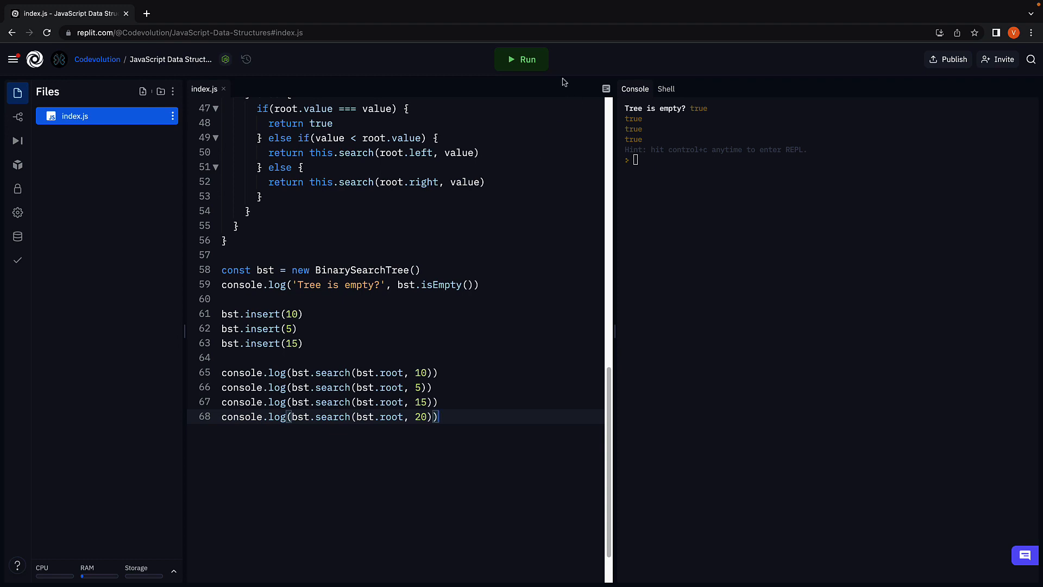
{"action": "left_click", "coordinate": [522, 58]}
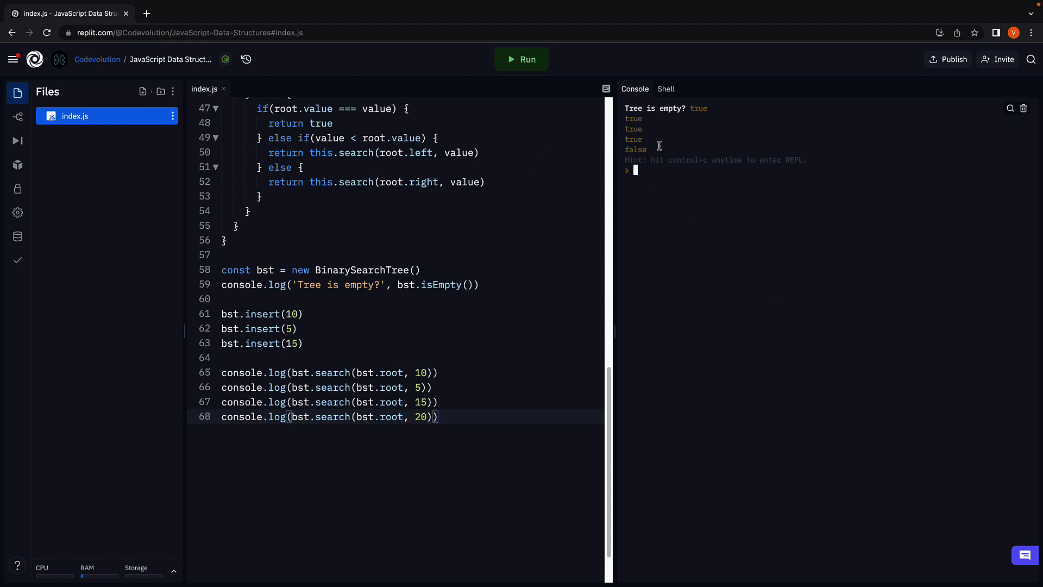
{"action": "mouse_move", "coordinate": [525, 239]}
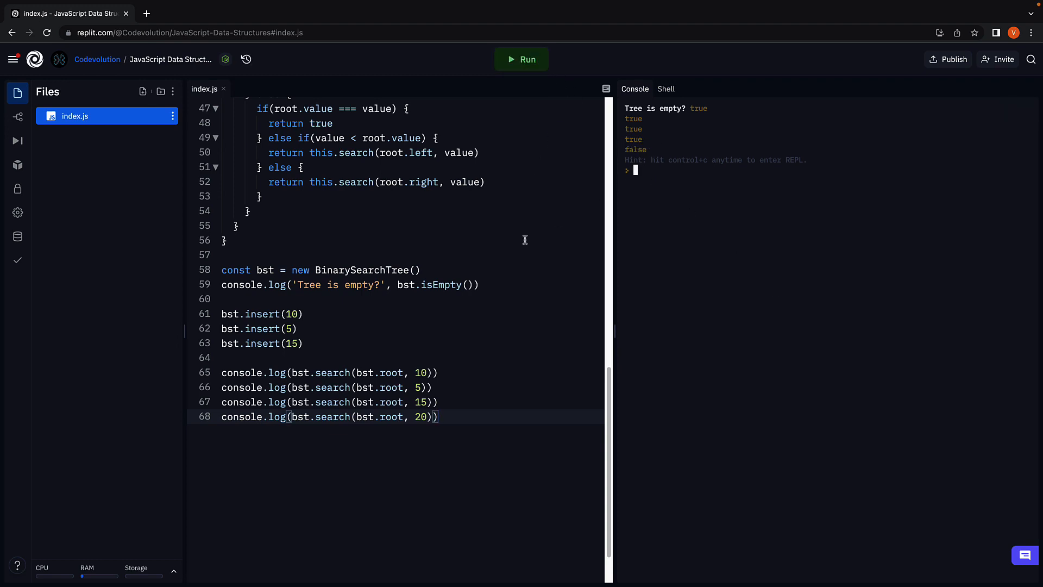
{"action": "mouse_move", "coordinate": [536, 359]}
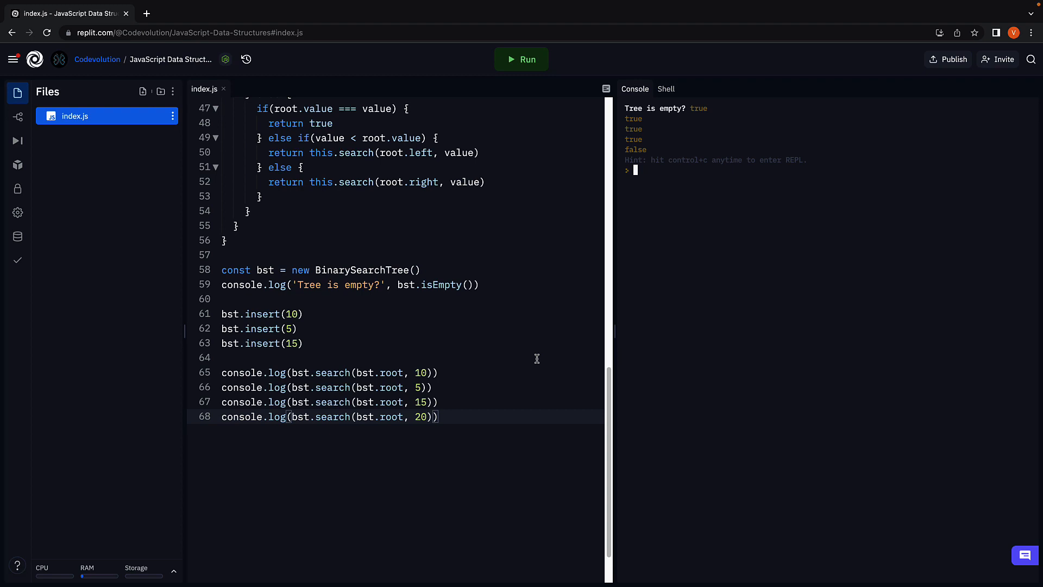